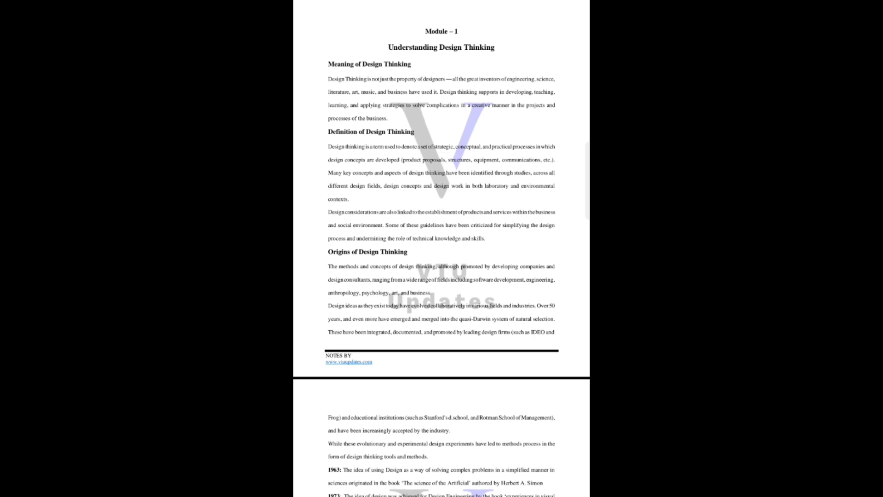
pyautogui.scroll(-3)
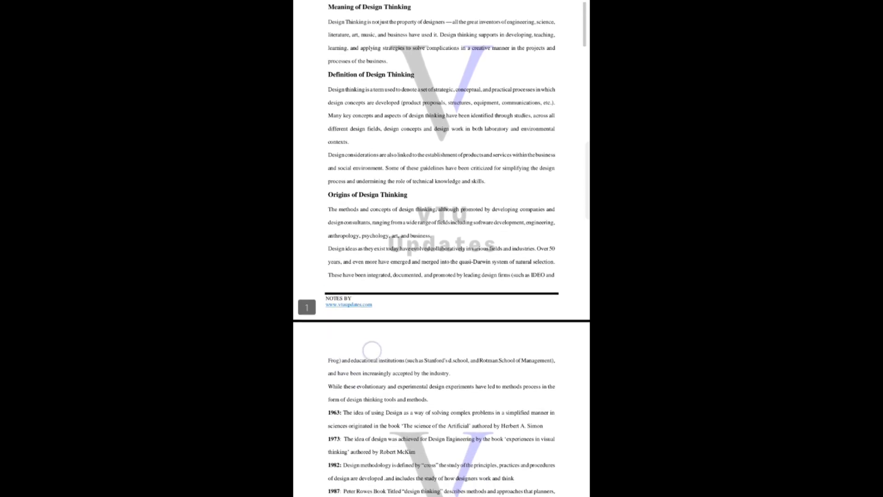
pyautogui.scroll(-3)
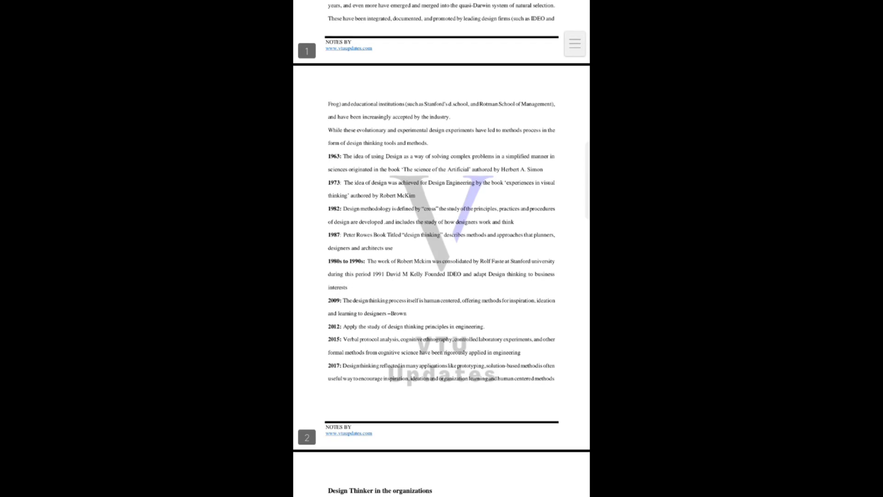
pyautogui.scroll(-3)
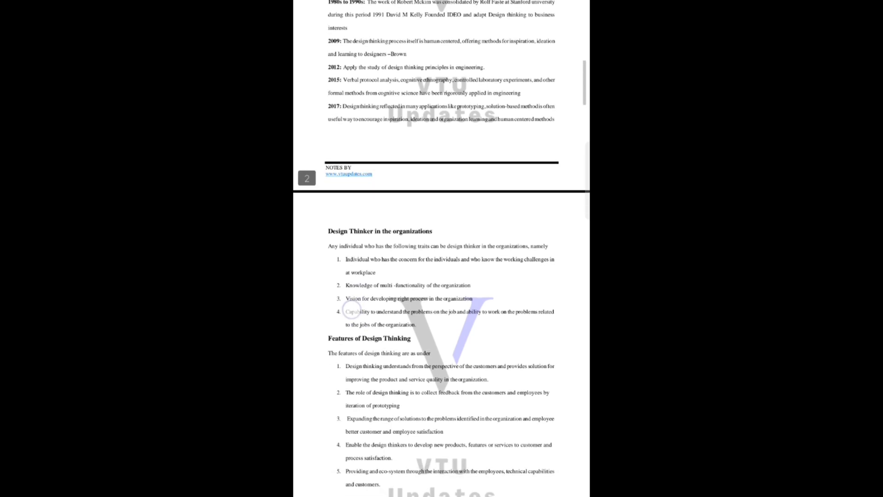
pyautogui.scroll(-3)
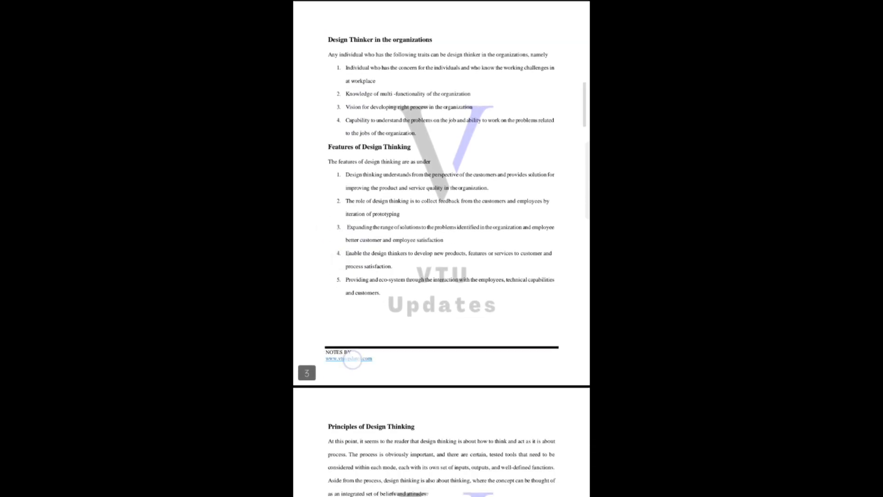
pyautogui.scroll(-3)
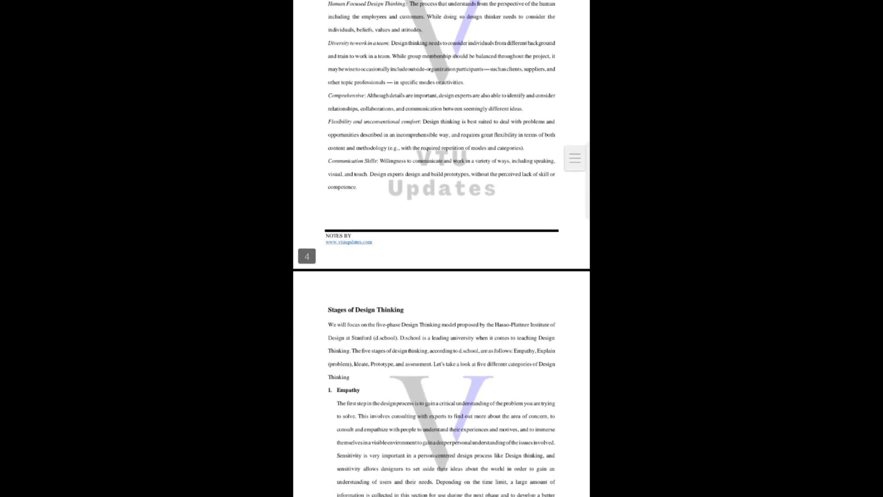
pyautogui.scroll(-3)
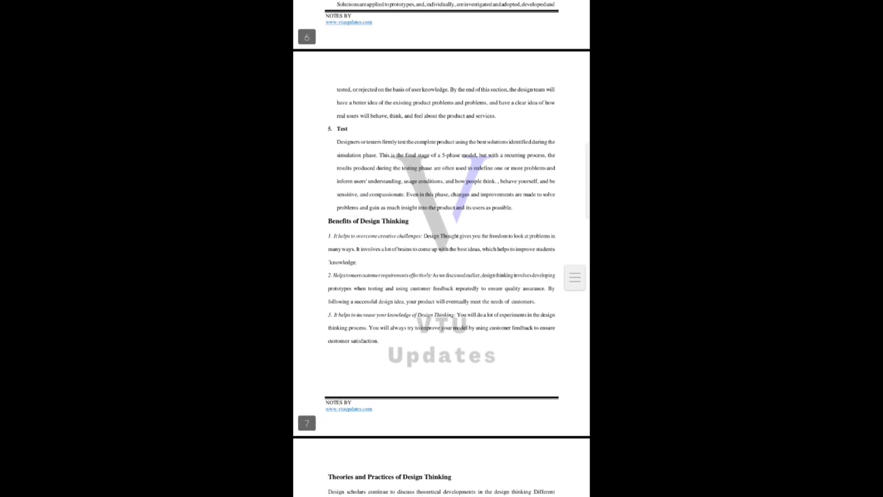